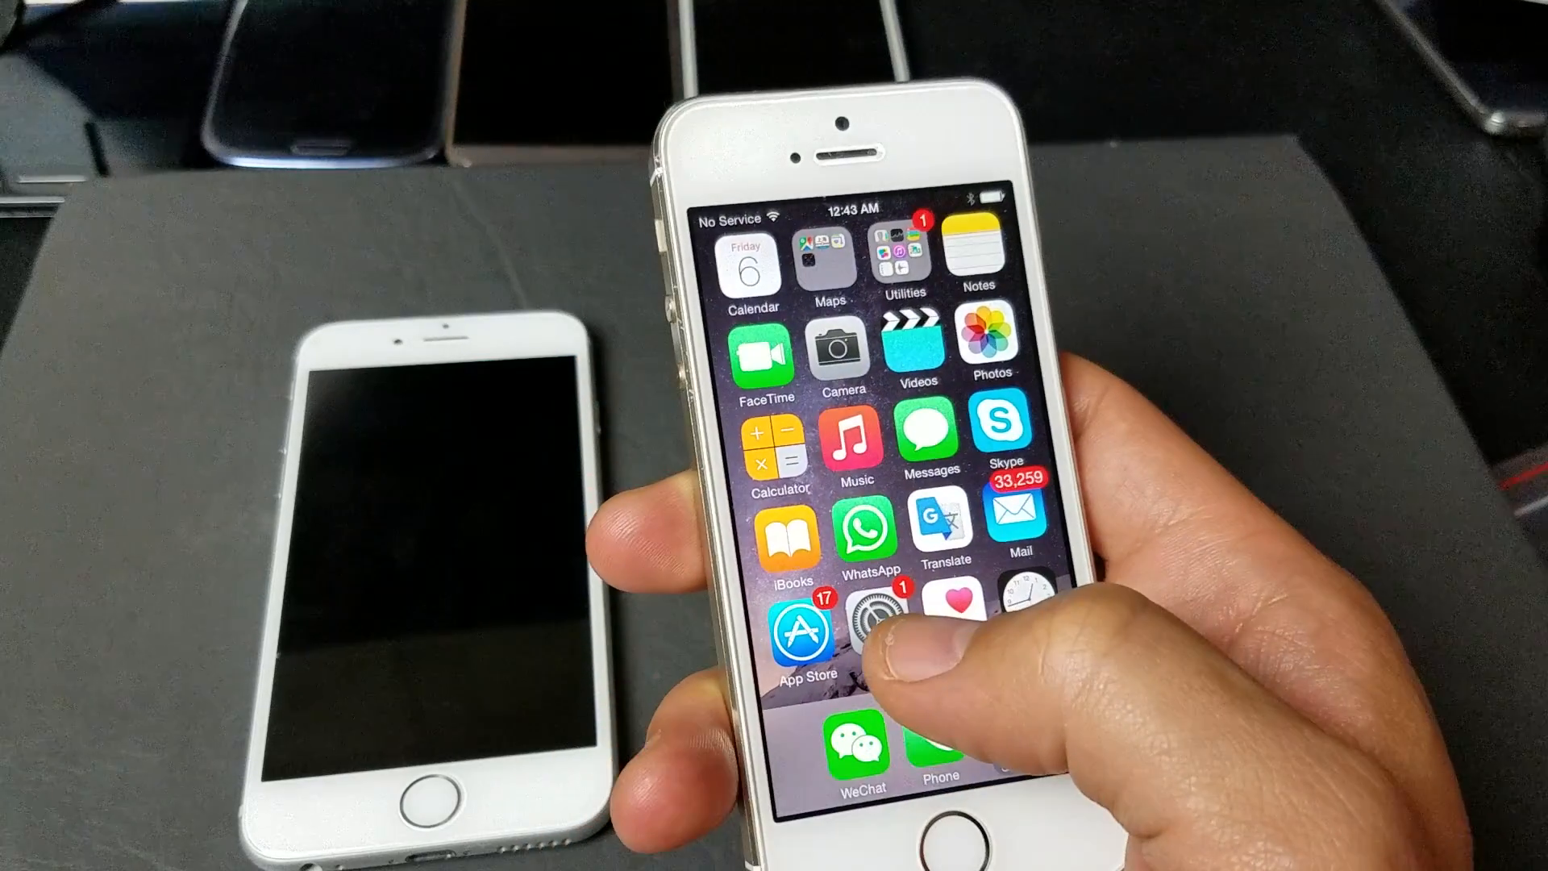
Step: Launch Settings from the home screen to reach the main settings list
{"action": "left_click", "coordinate": [874, 617]}
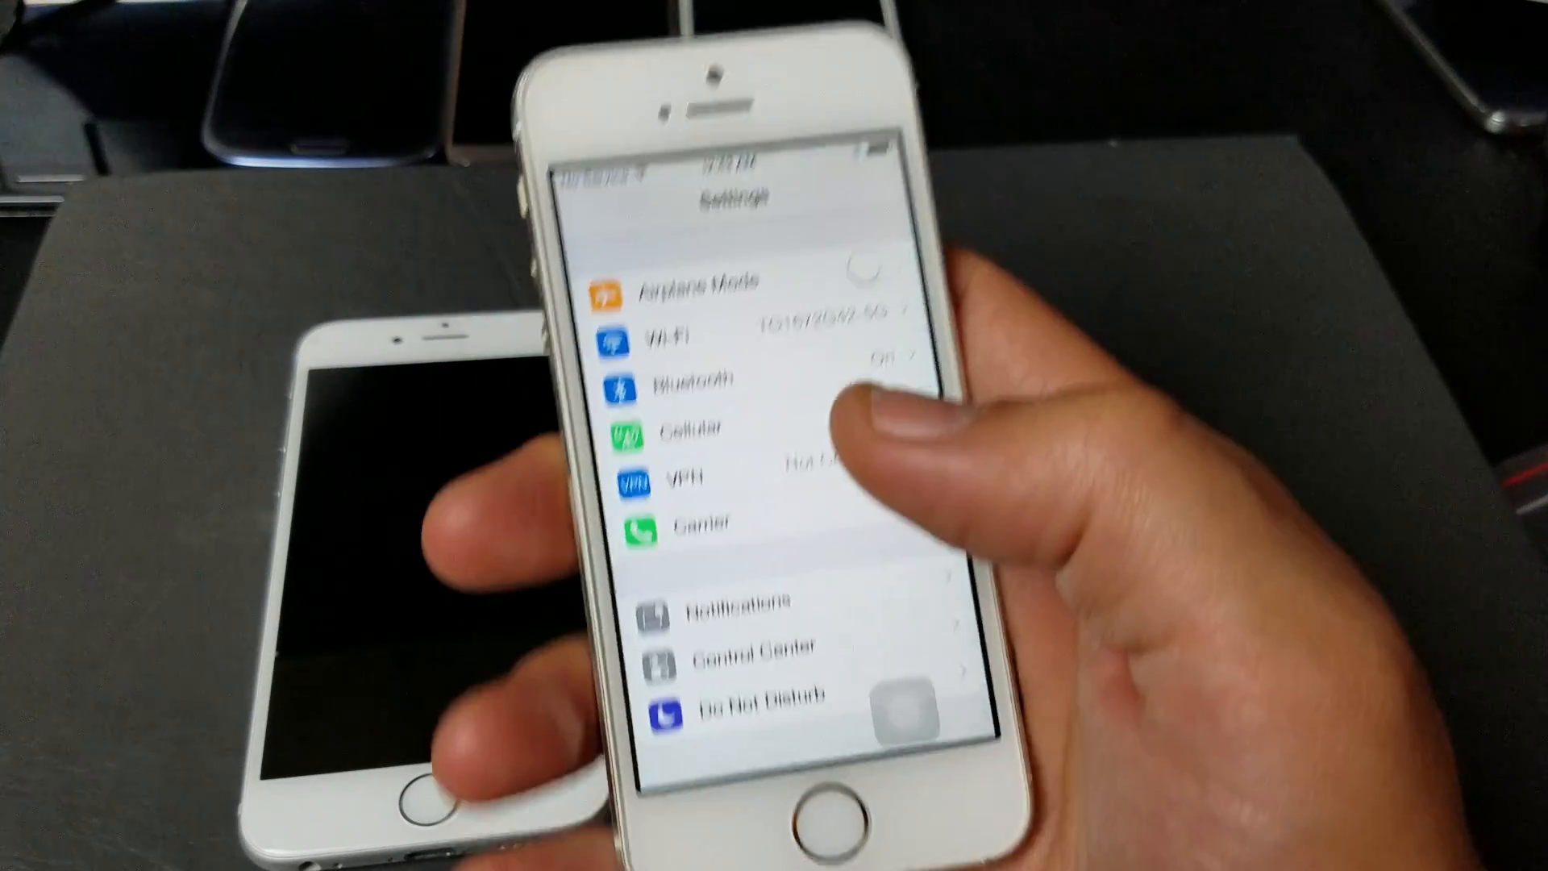